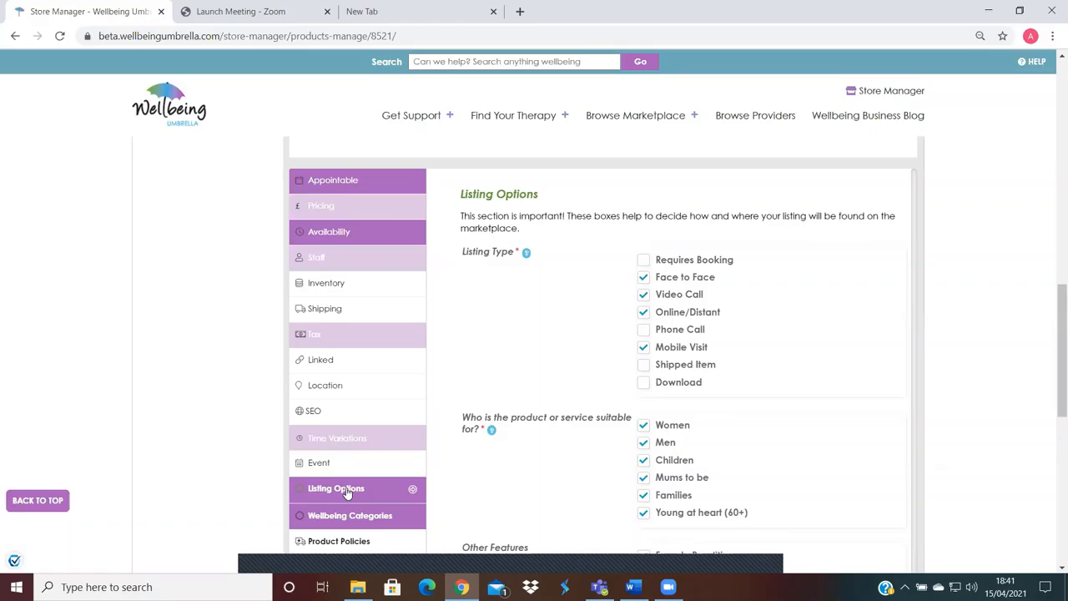
mouse_move(562, 305)
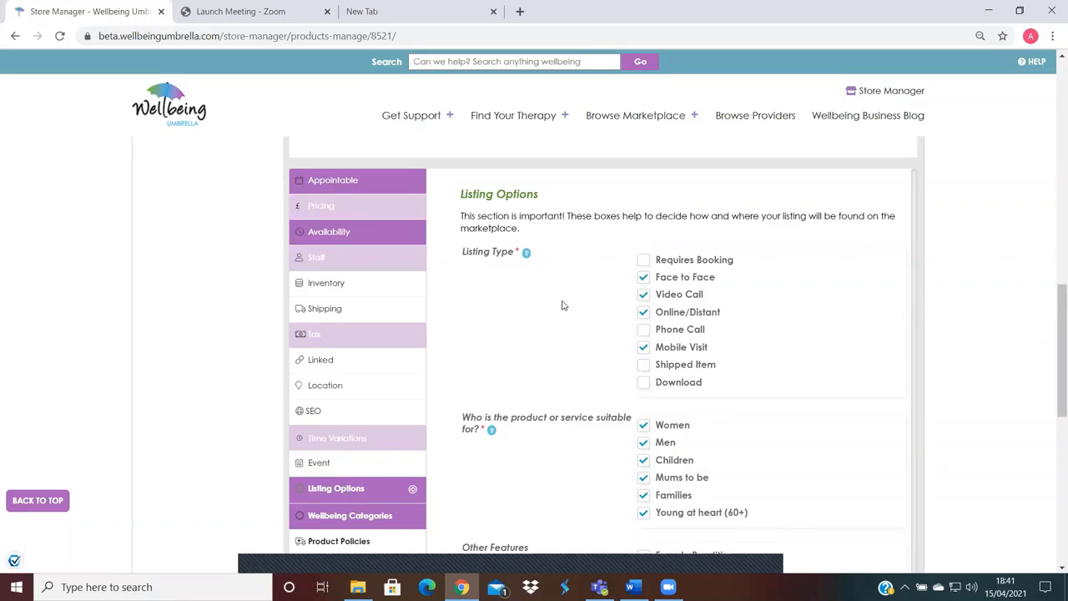
mouse_move(757, 320)
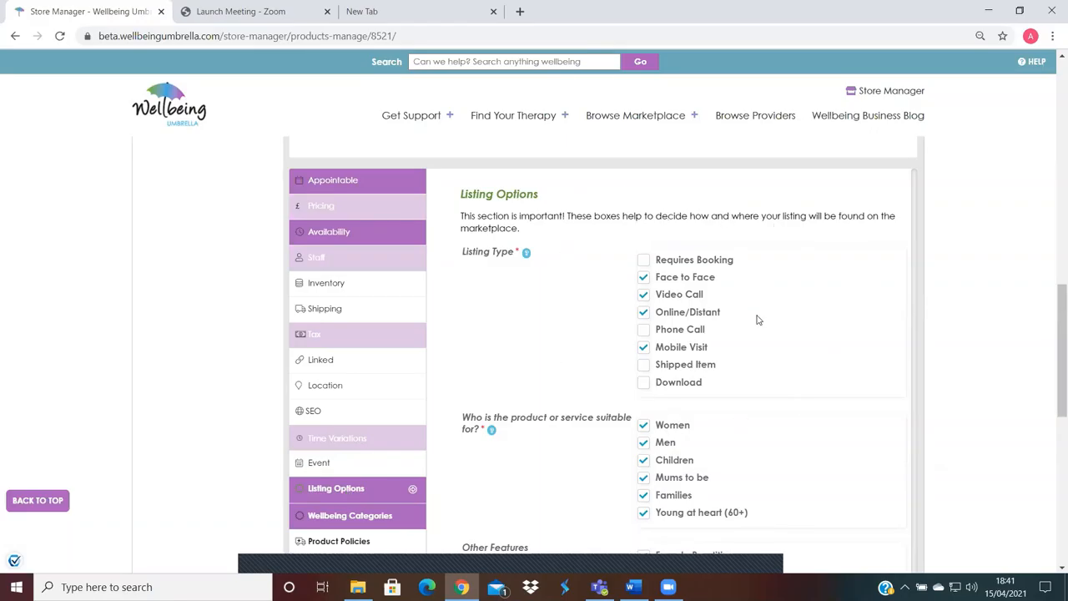
mouse_move(592, 263)
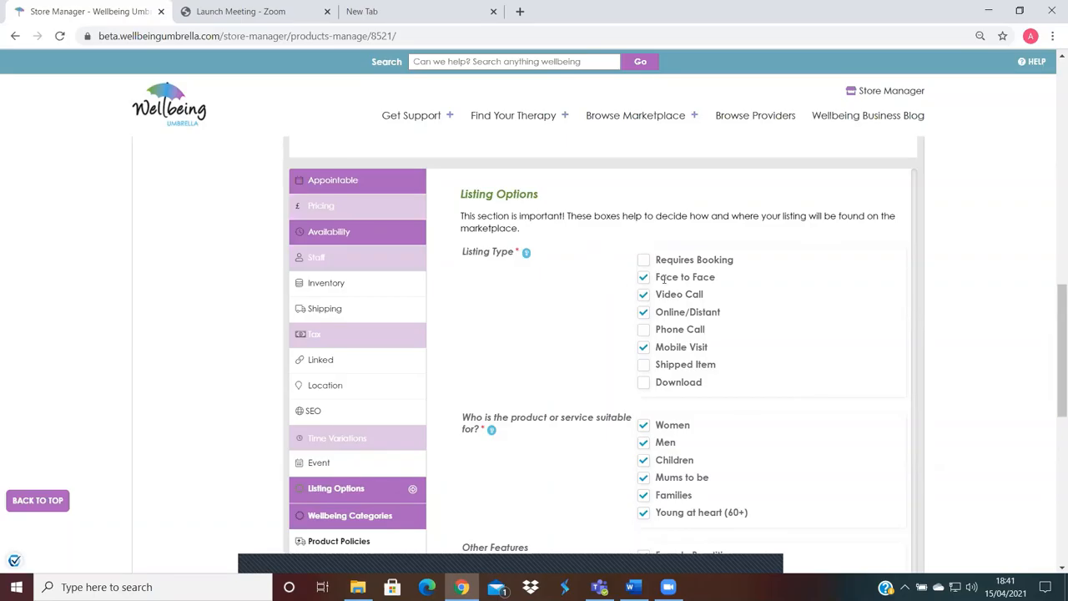
Open Browse ALL Marketplace and scroll down to the listing type, suitability and feature filters.
left_click(643, 311)
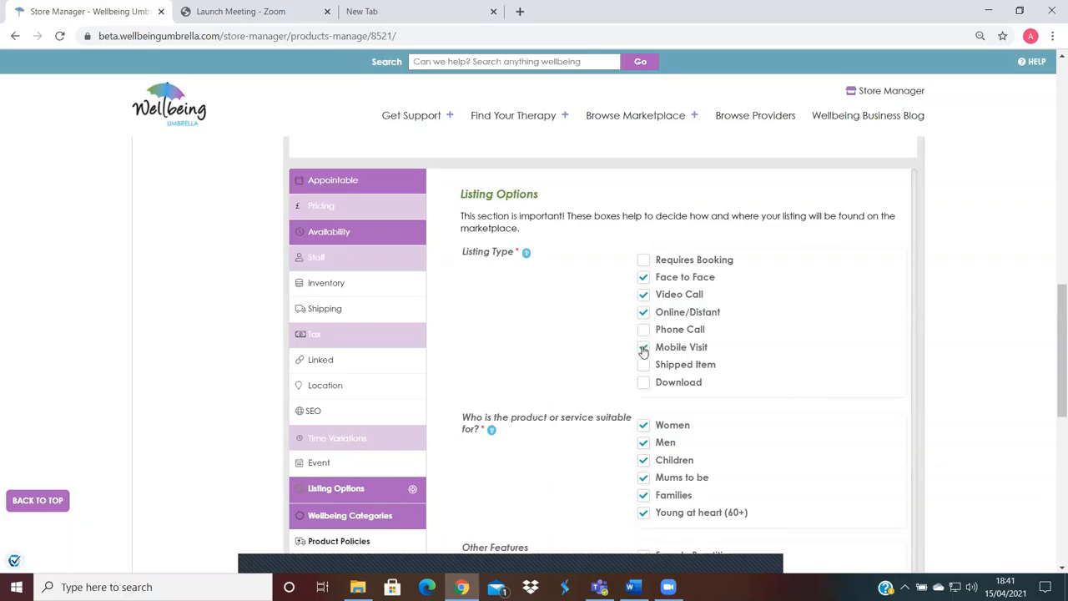
left_click(643, 346)
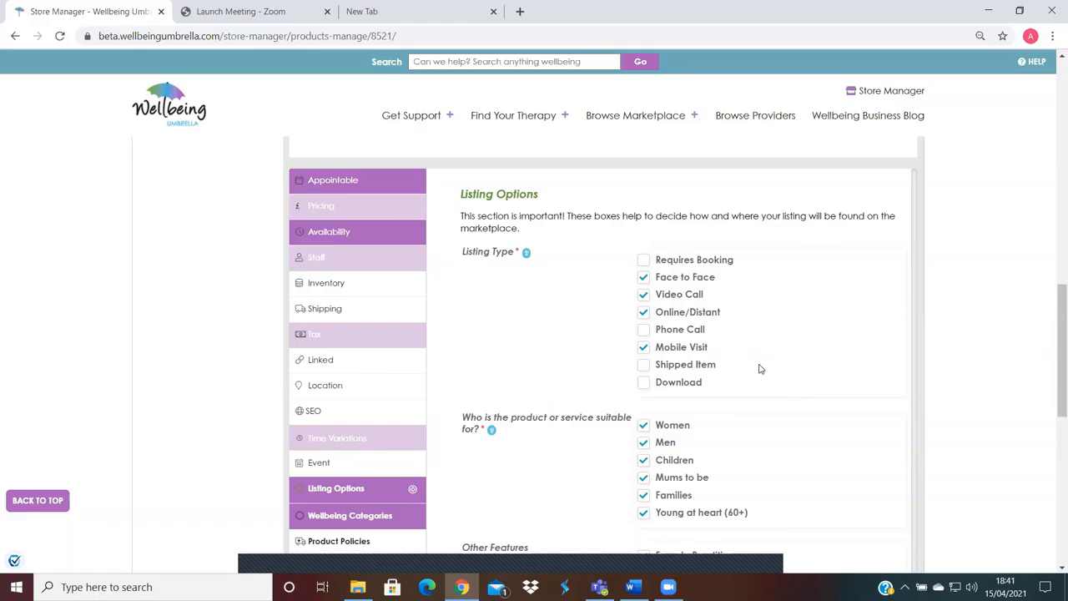
mouse_move(644, 373)
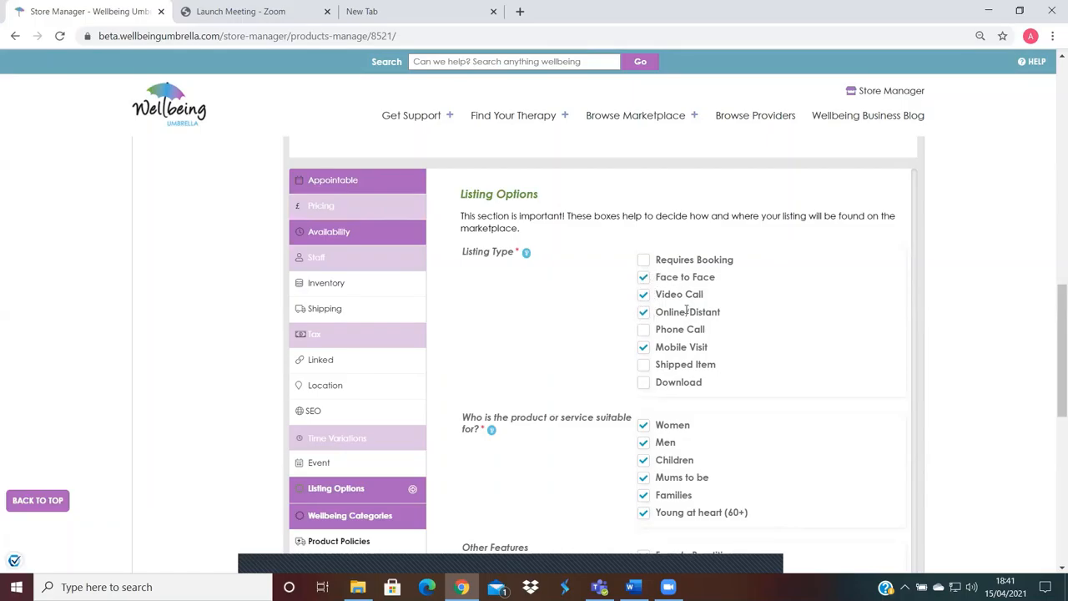
left_click(643, 276)
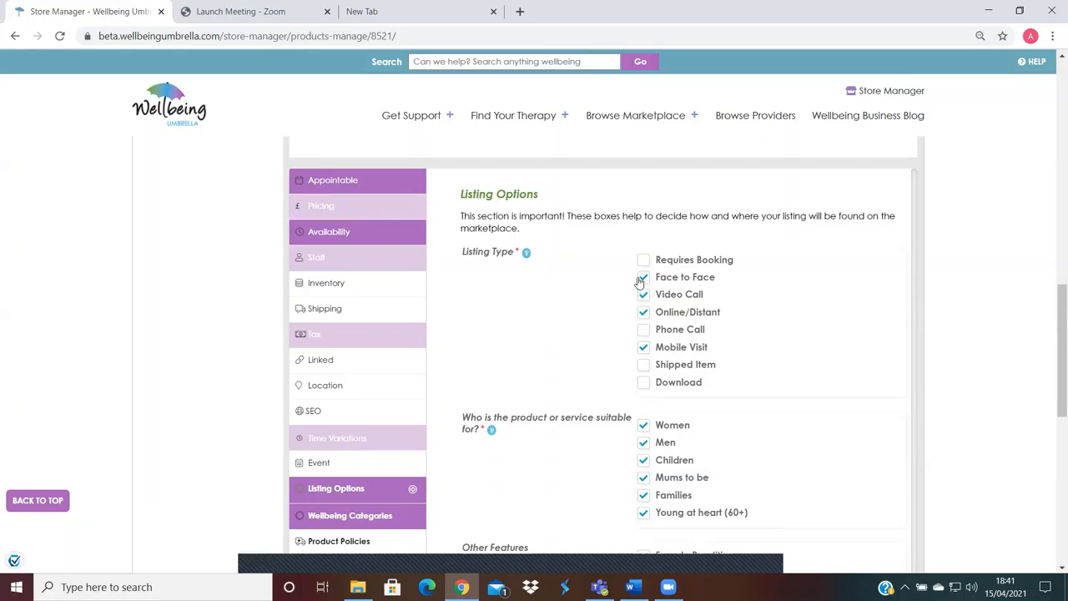
left_click(643, 276)
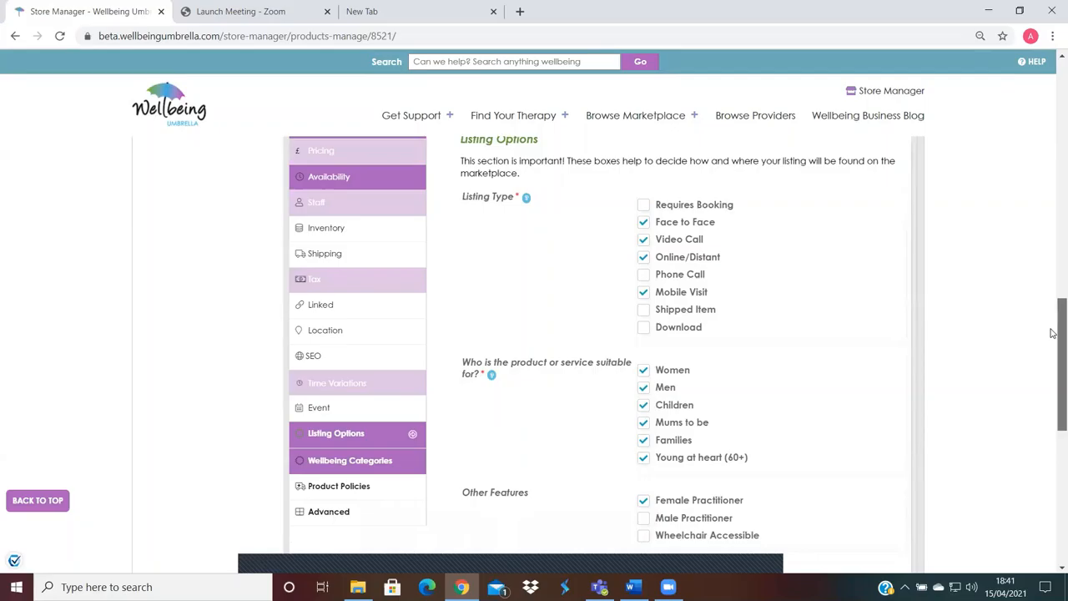
scroll("down", 3)
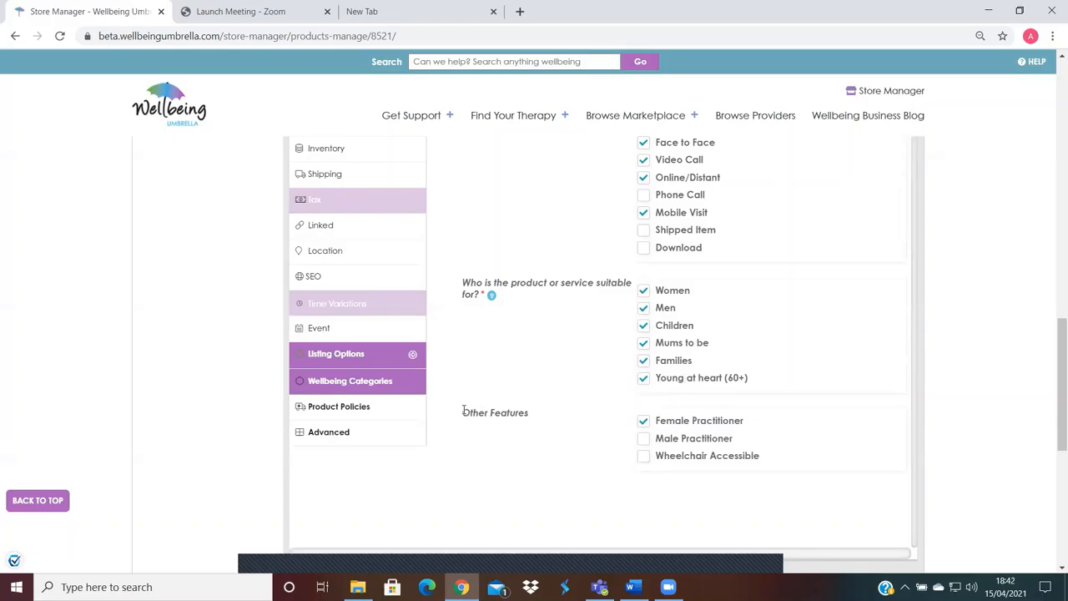
left_click(644, 421)
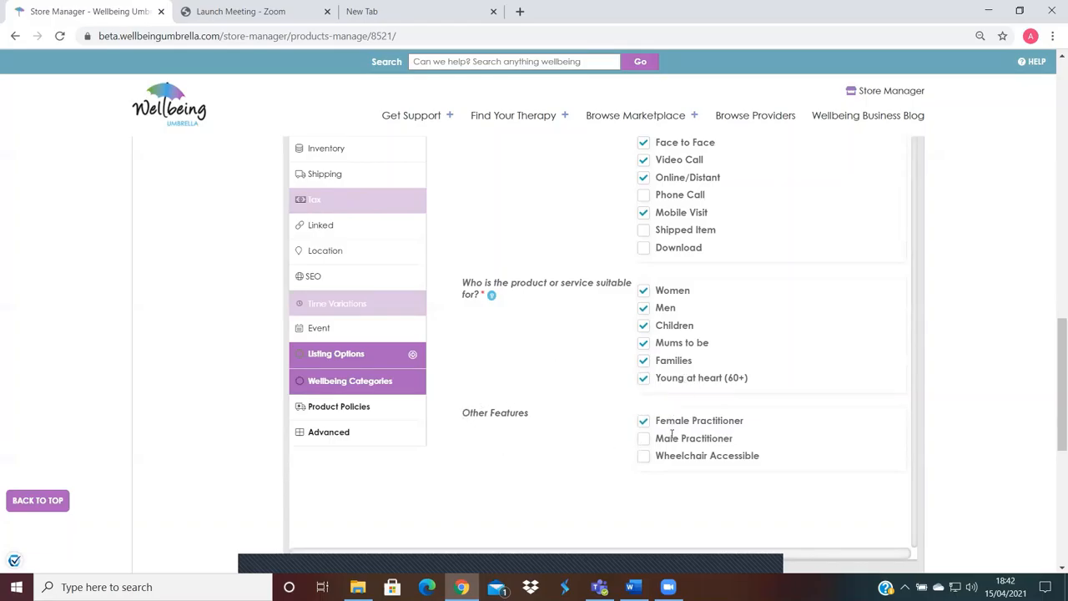
mouse_move(726, 417)
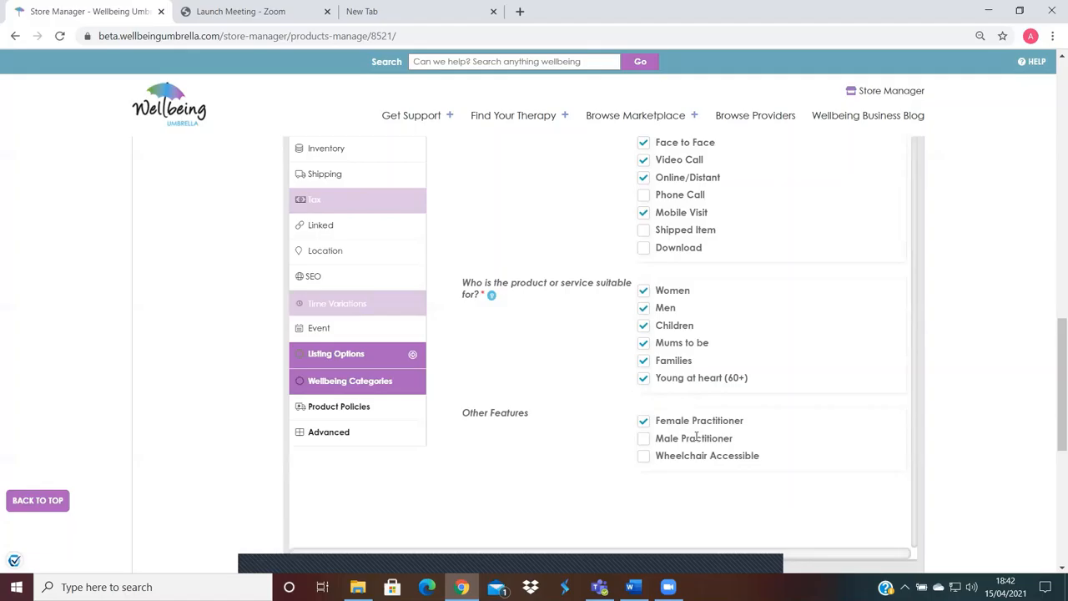
mouse_move(694, 437)
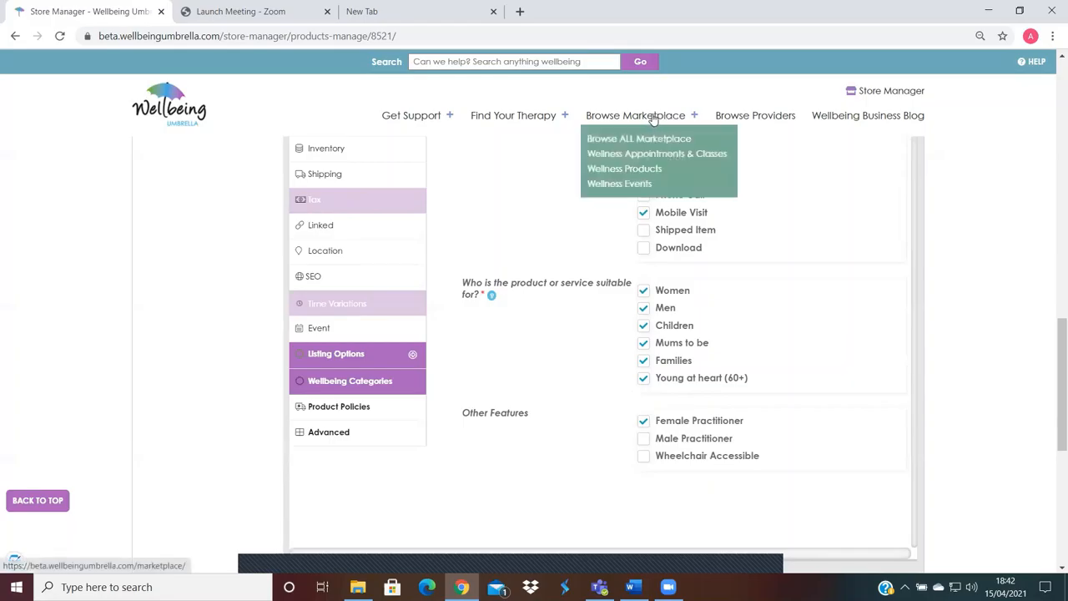
mouse_move(653, 118)
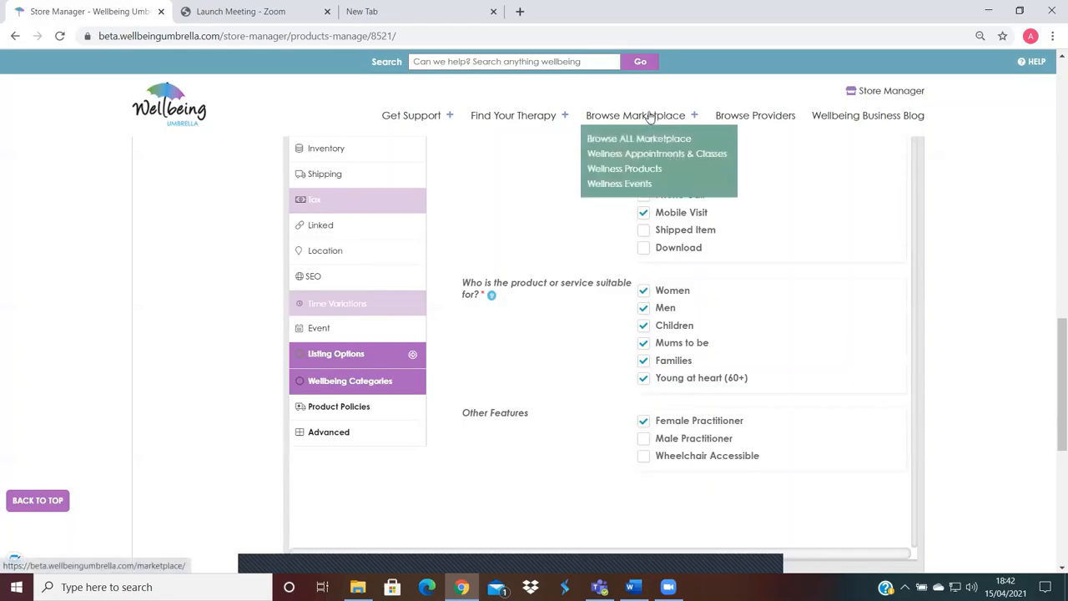
left_click(638, 138)
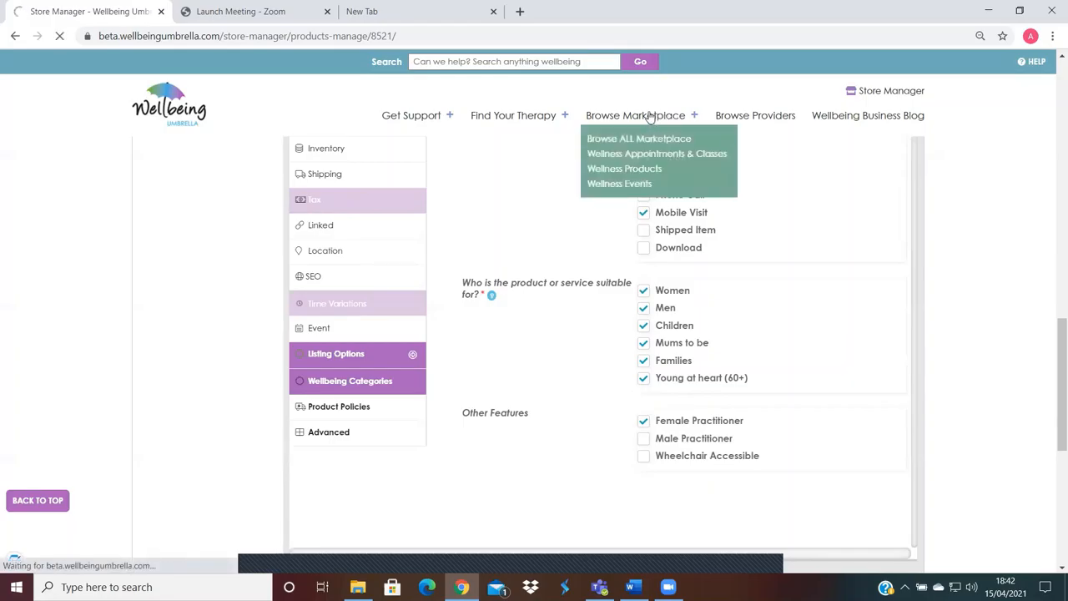
left_click(638, 138)
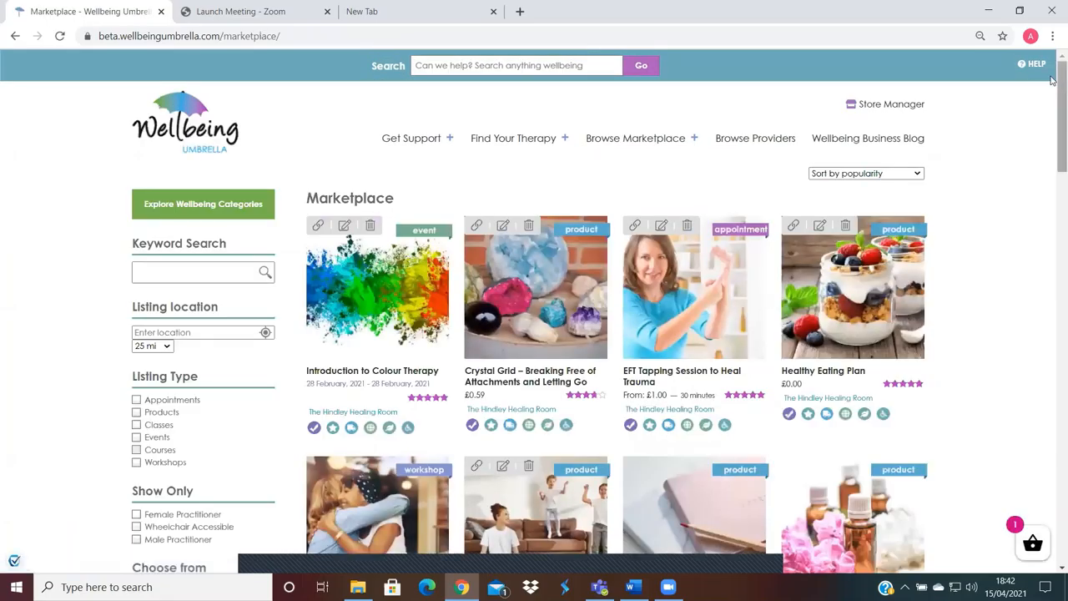
scroll("down", 3)
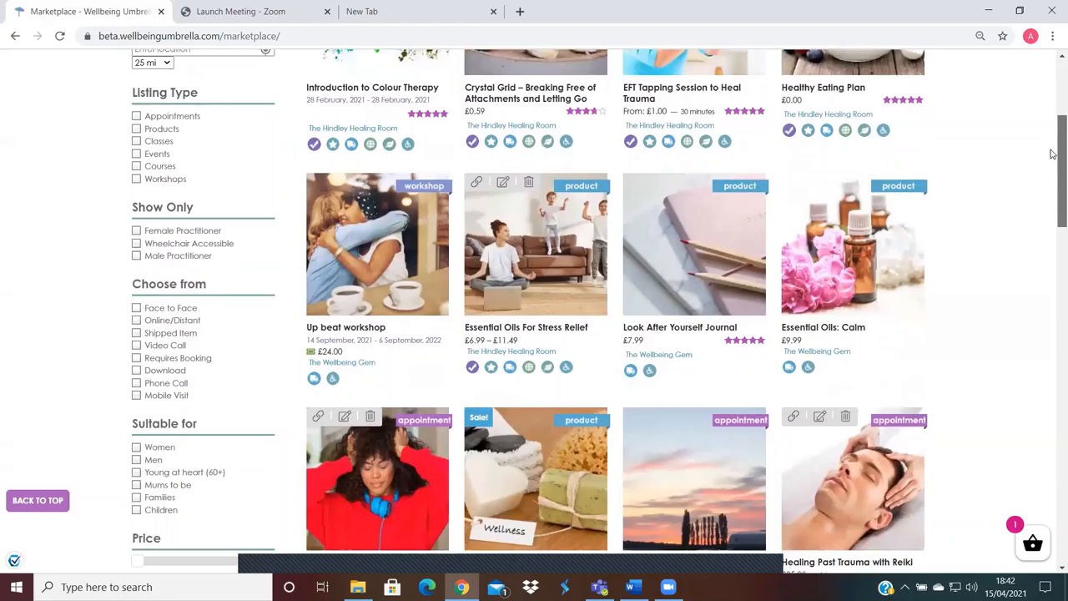
mouse_move(422, 11)
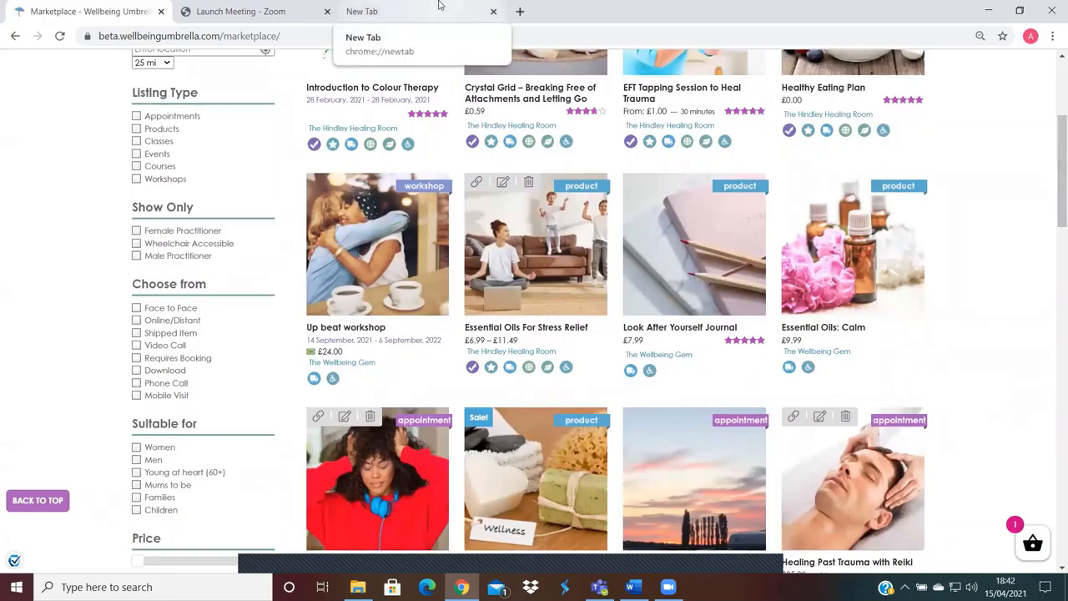
mouse_move(209, 163)
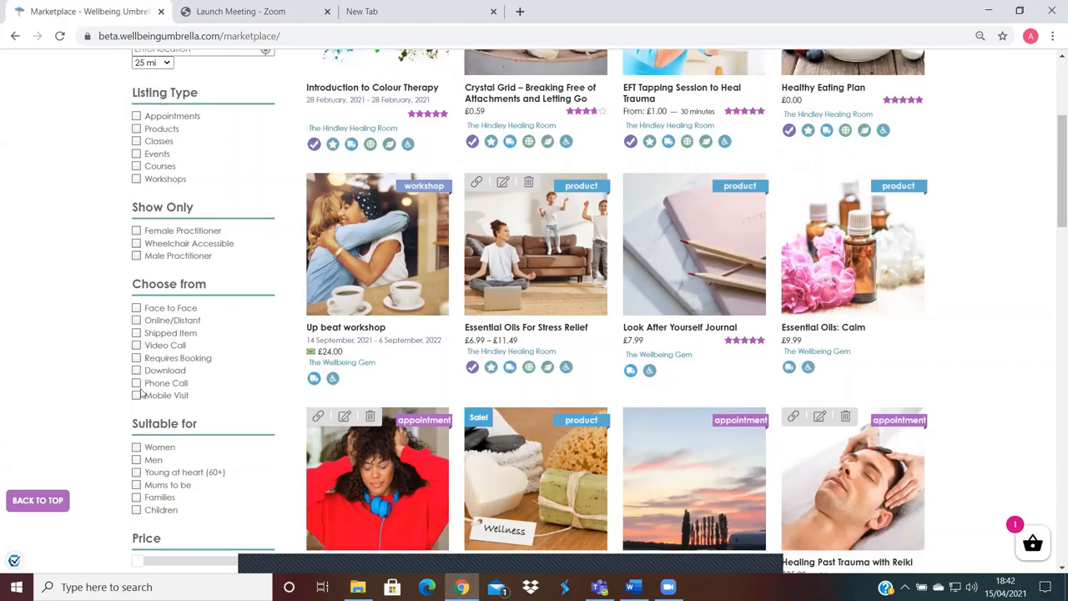
Filter the marketplace to Mobile Visit, showing four appointments including reflexology and EFT tapping.
left_click(137, 394)
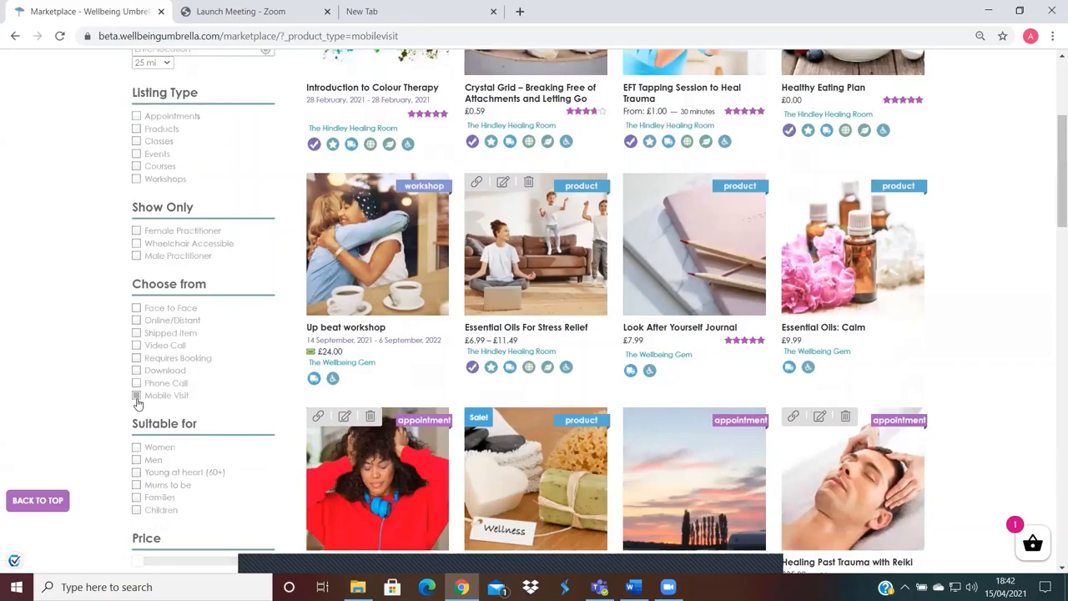
left_click(136, 395)
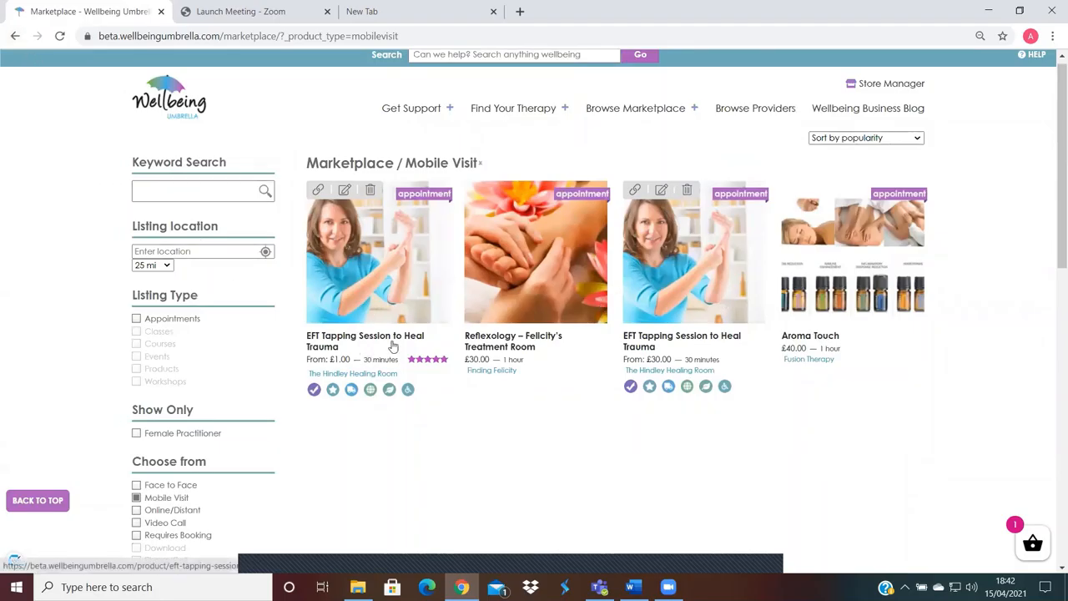
mouse_move(357, 339)
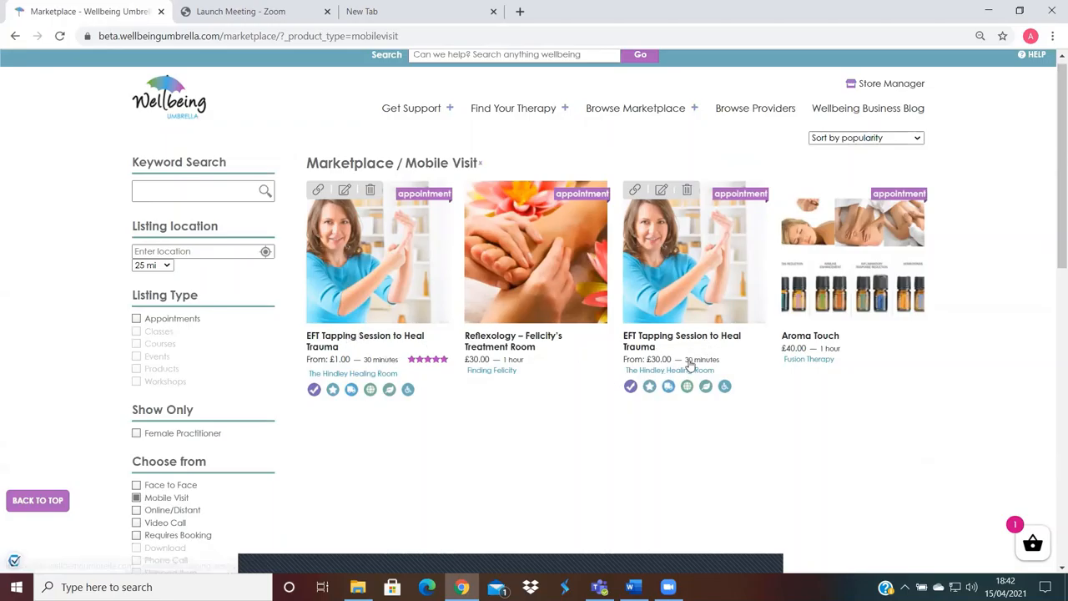
mouse_move(511, 382)
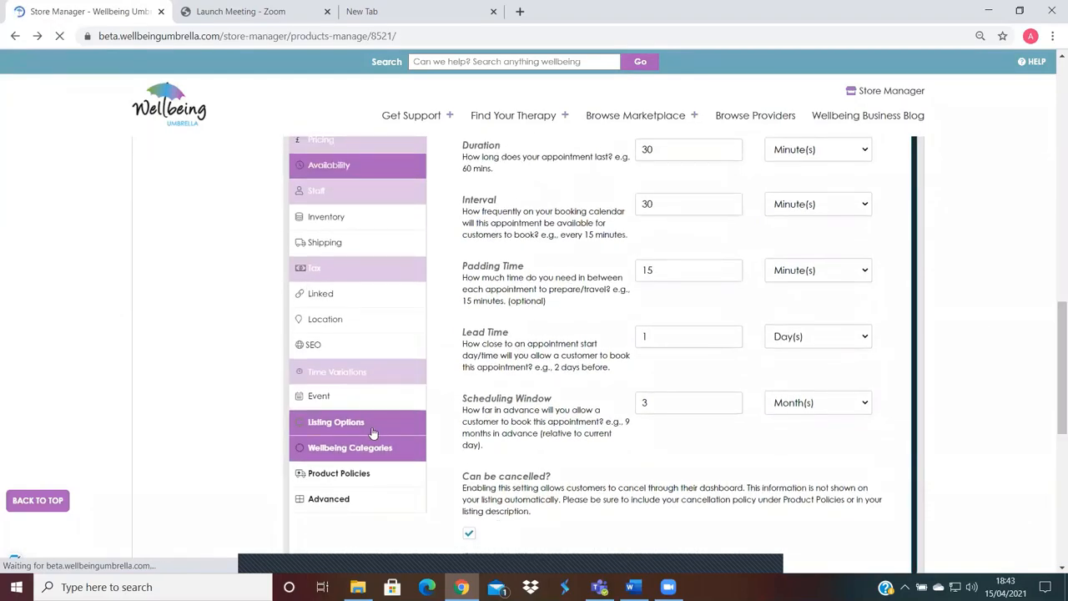
Reopen the listing's Listing Options and scroll to show Mobile Visit and the other ticked options.
left_click(335, 421)
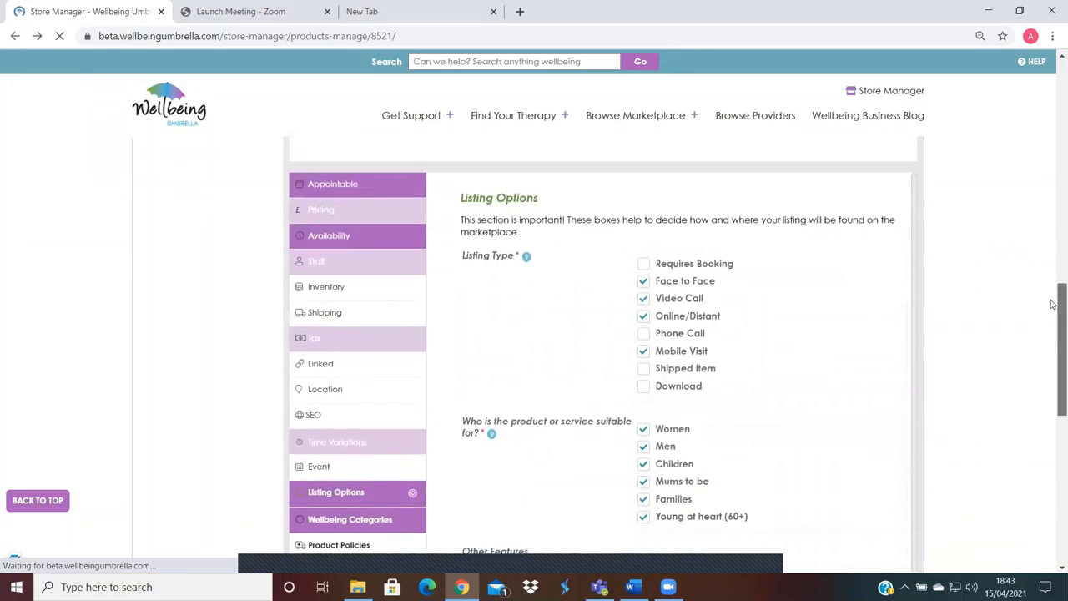
scroll("down", 3)
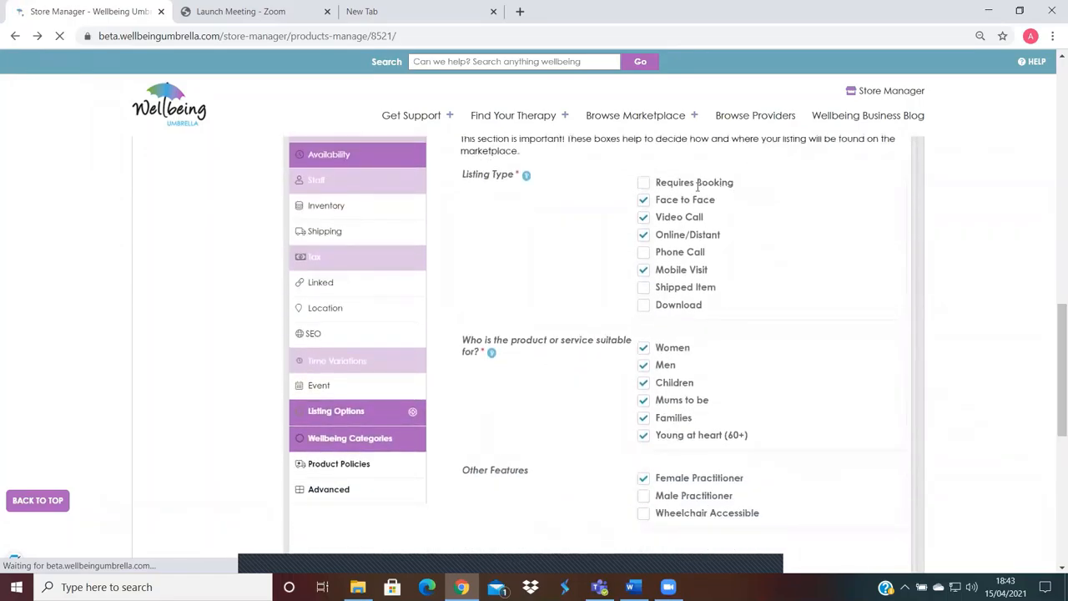
mouse_move(941, 292)
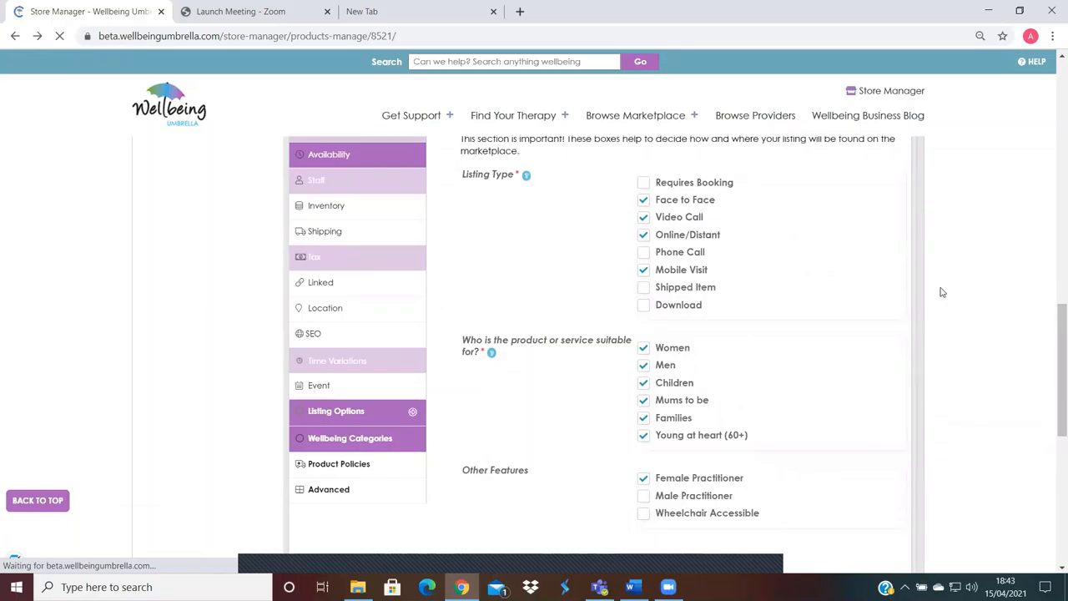